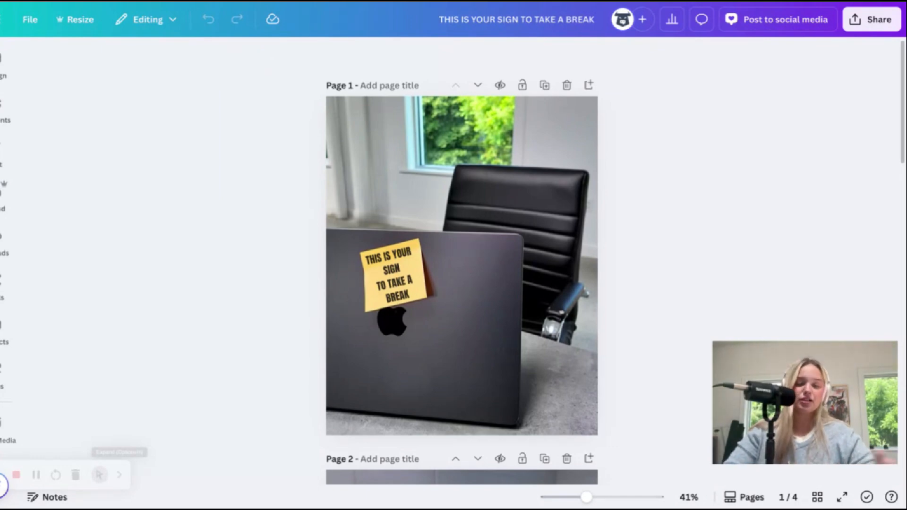
mouse_move(619, 169)
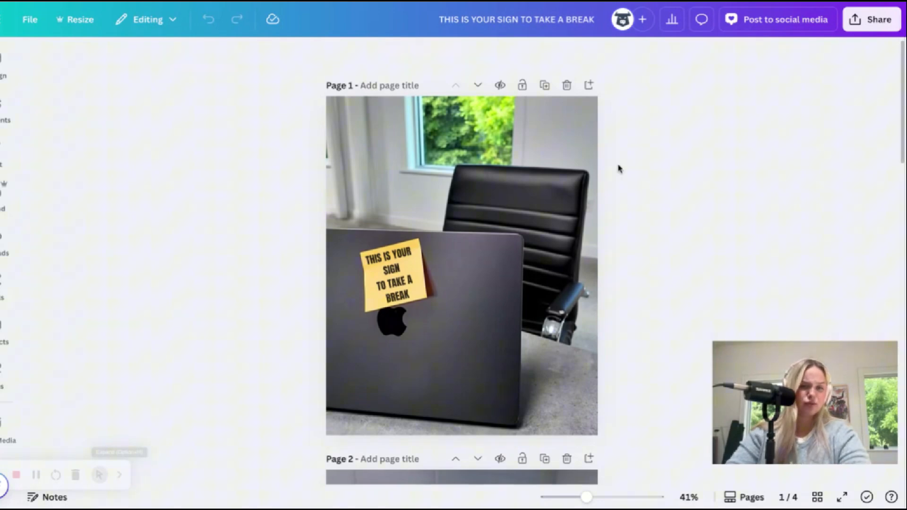
Scroll through the four-page design to review its pages
scroll(down, 3)
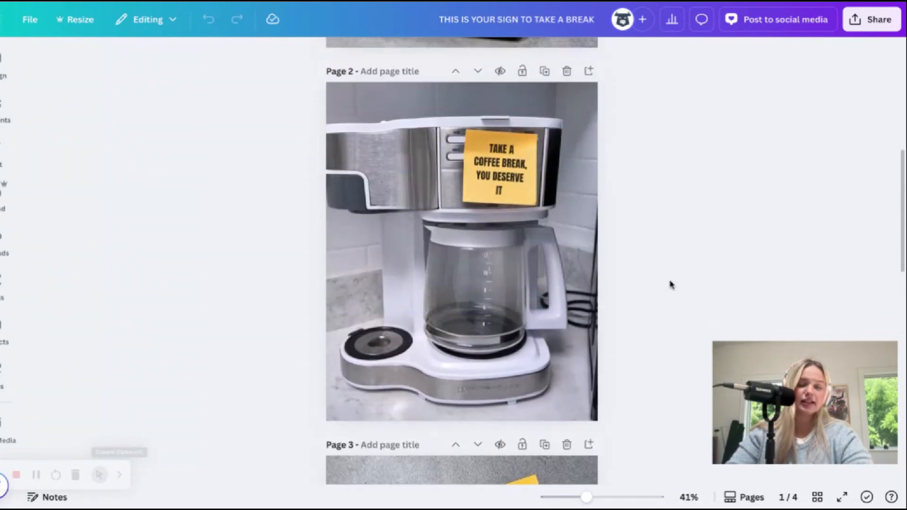
scroll(up, 3)
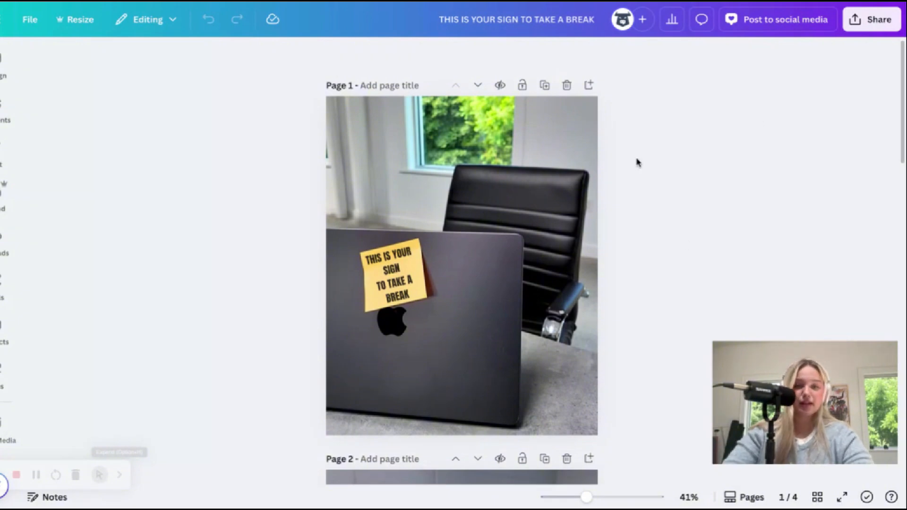
scroll(down, 3)
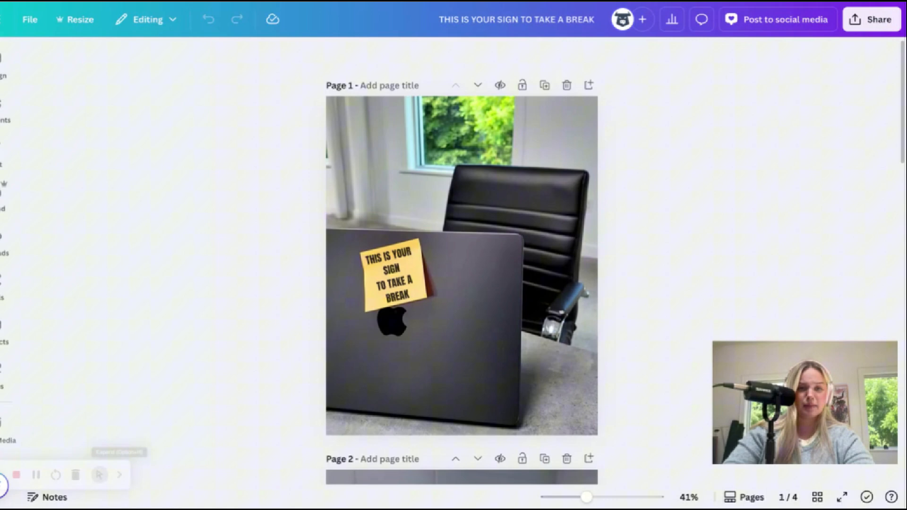
scroll(down, 3)
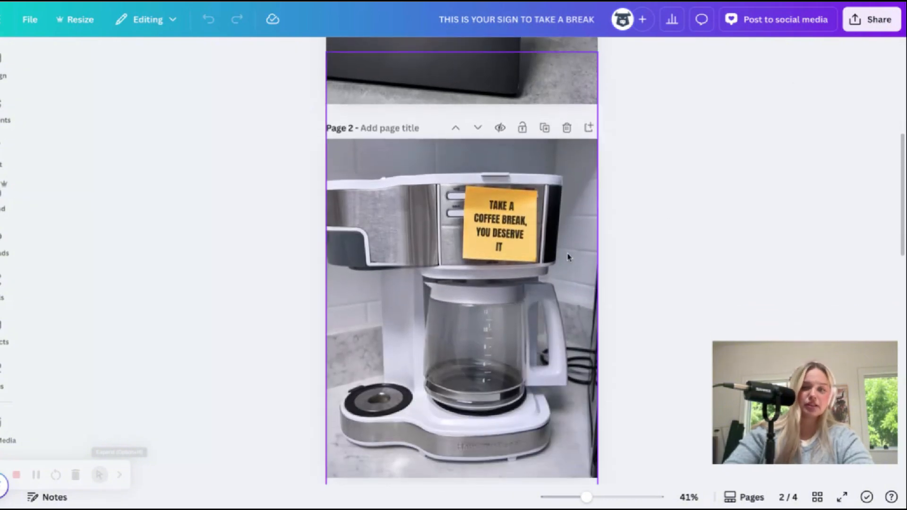
scroll(down, 3)
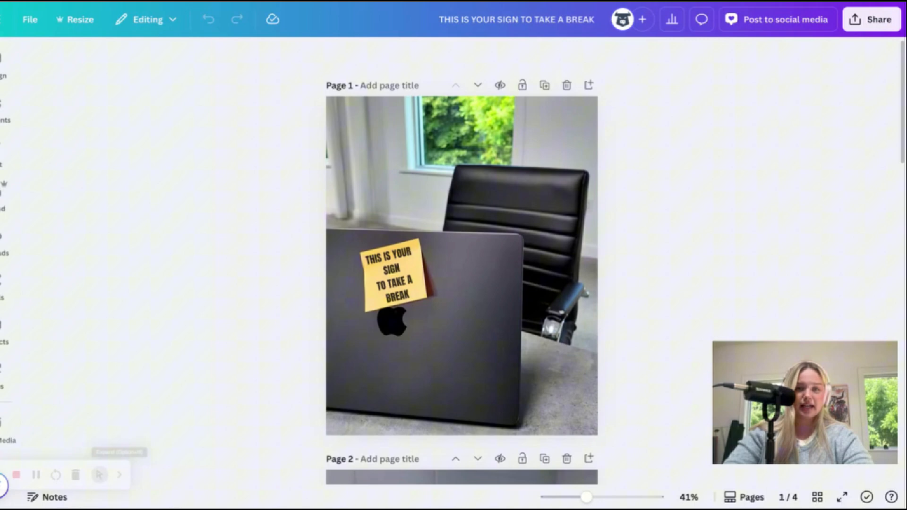
mouse_move(871, 18)
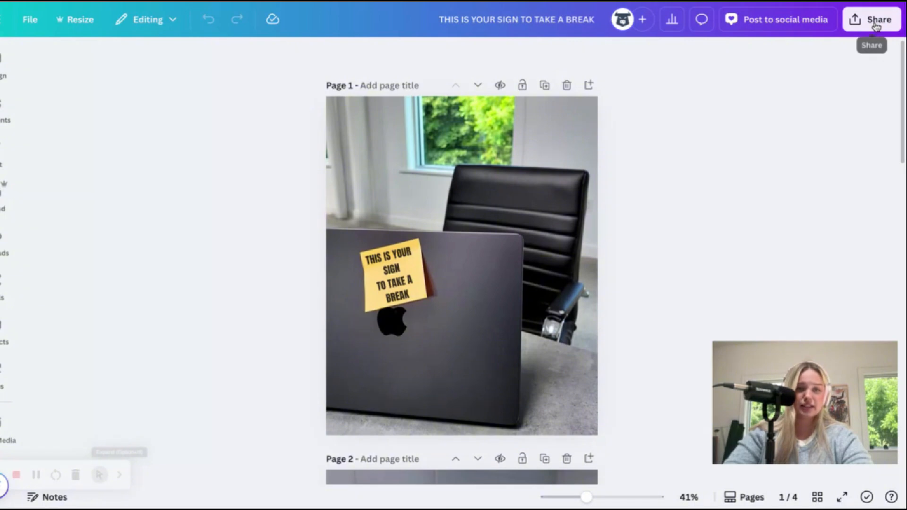
Download pages 1–4 of the design as a PDF Standard file
click(871, 19)
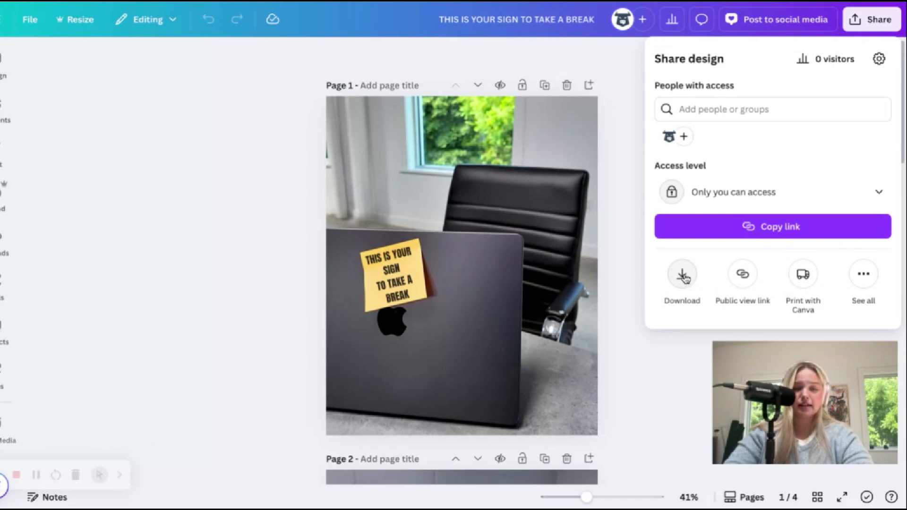
click(682, 273)
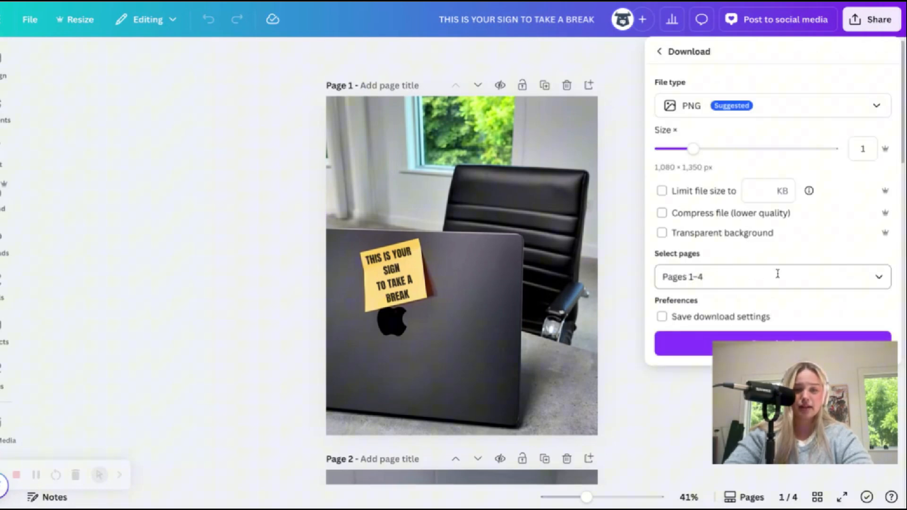
click(772, 276)
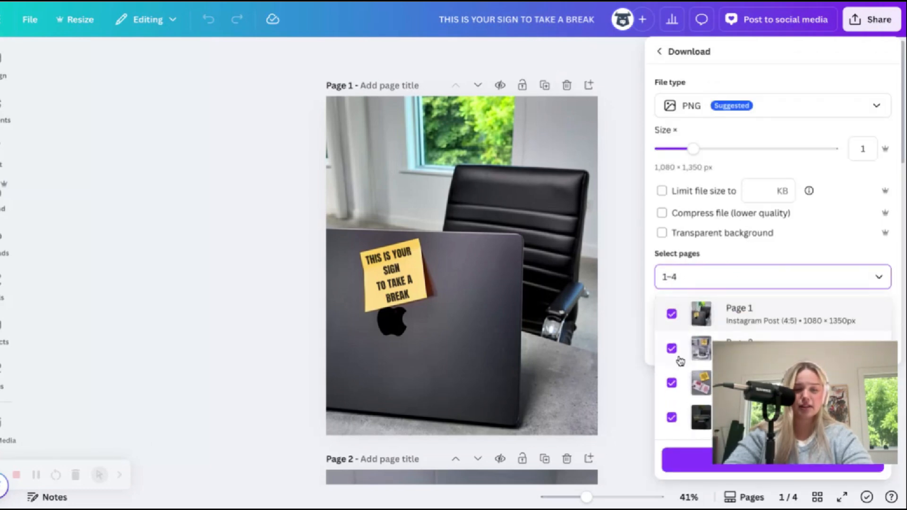
click(771, 277)
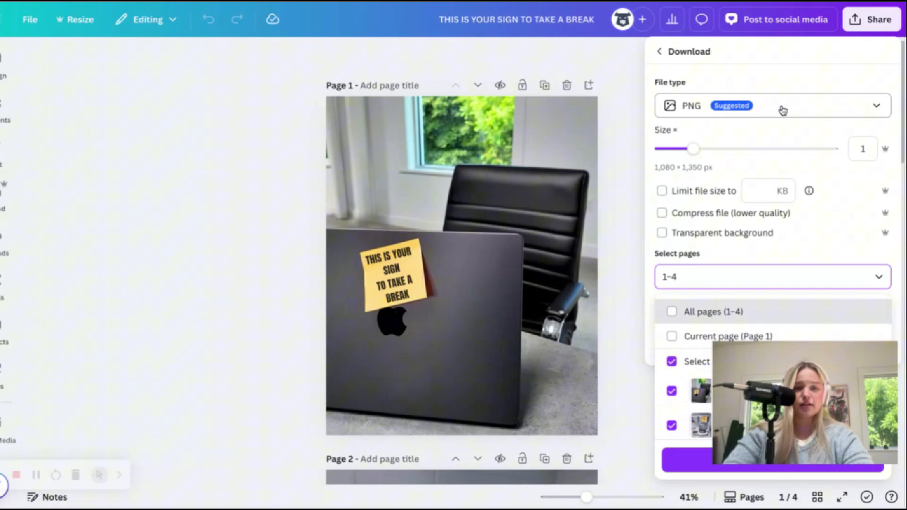
click(772, 106)
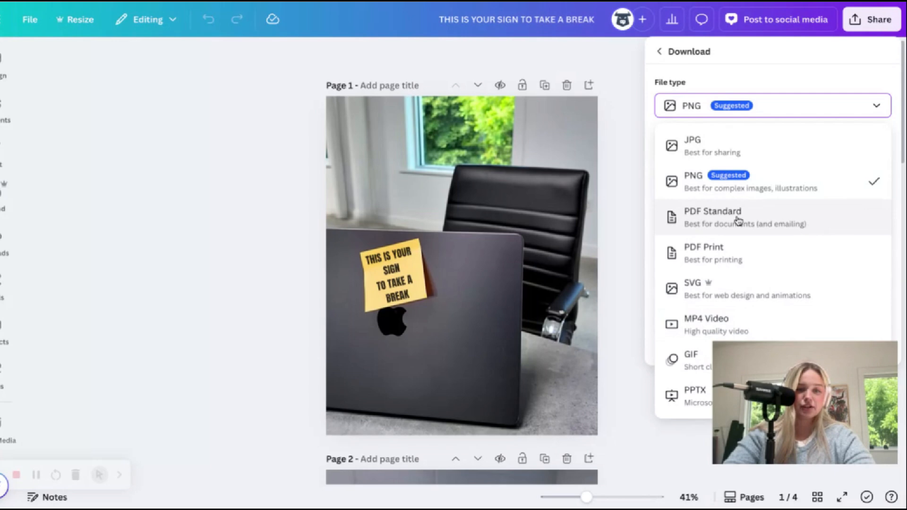
click(712, 217)
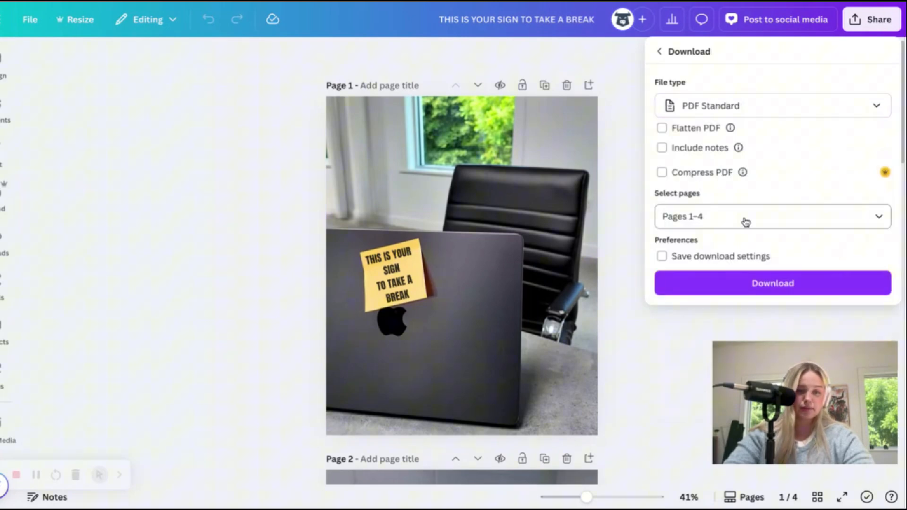
click(773, 283)
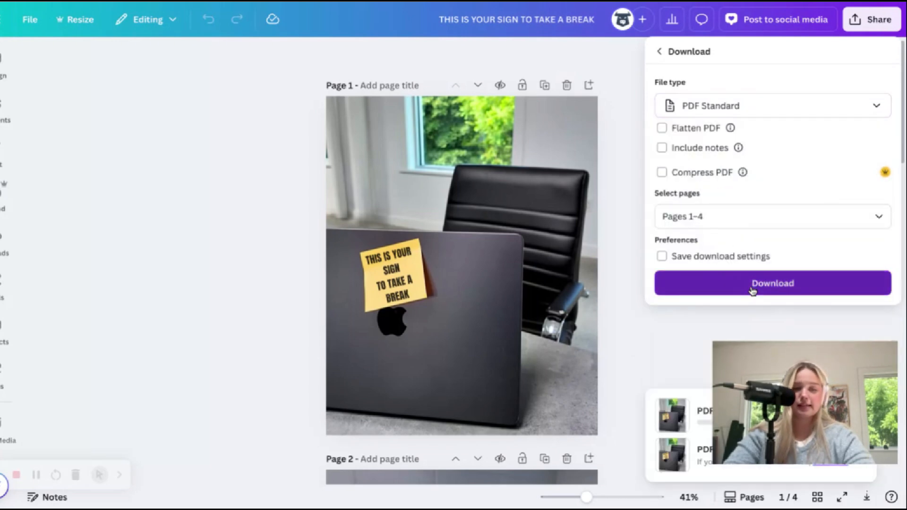
click(771, 283)
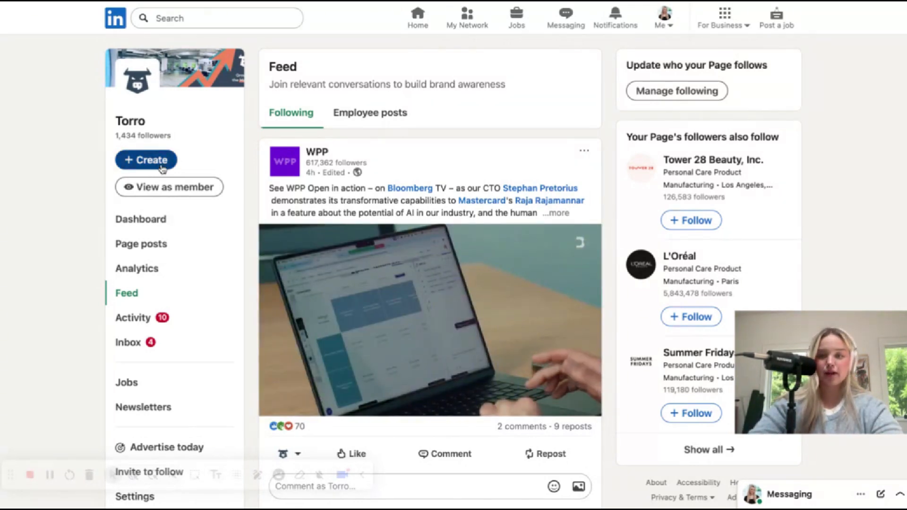
Start a Torro page post and open its Share a document dialog
click(146, 160)
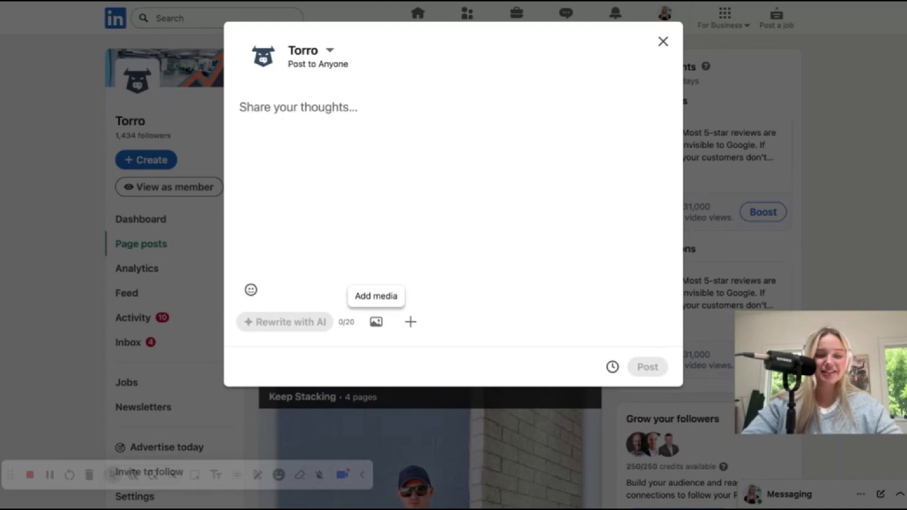
mouse_move(410, 322)
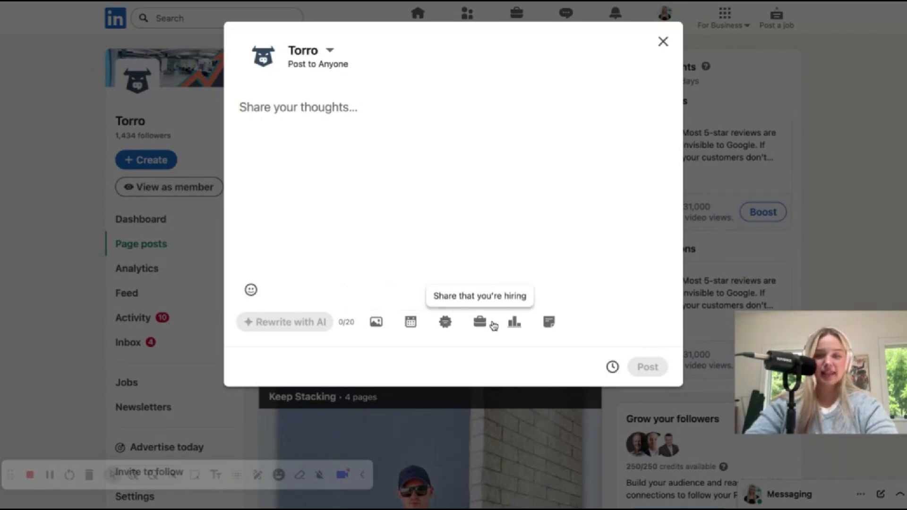
mouse_move(549, 325)
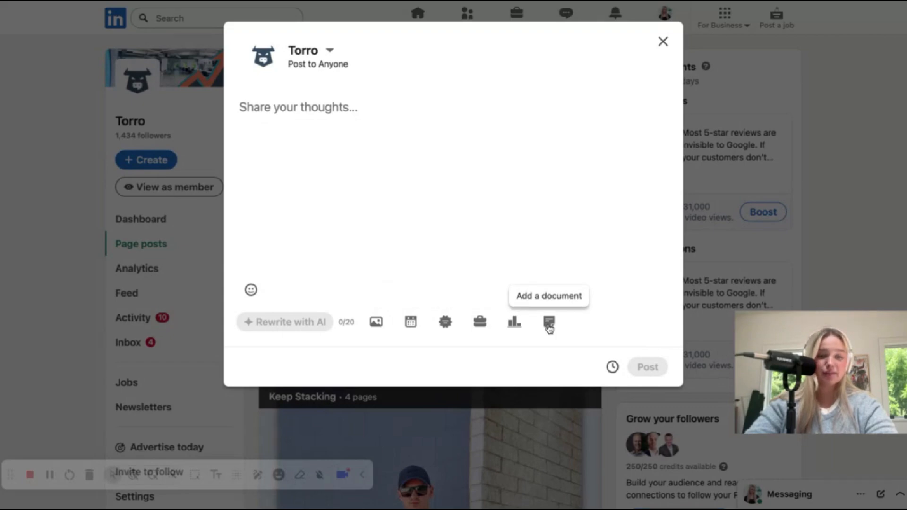
click(548, 322)
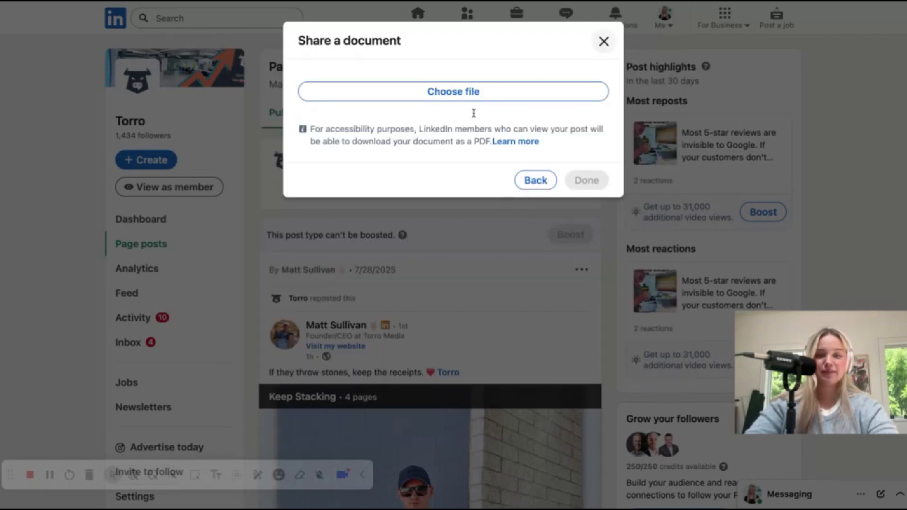
mouse_move(473, 103)
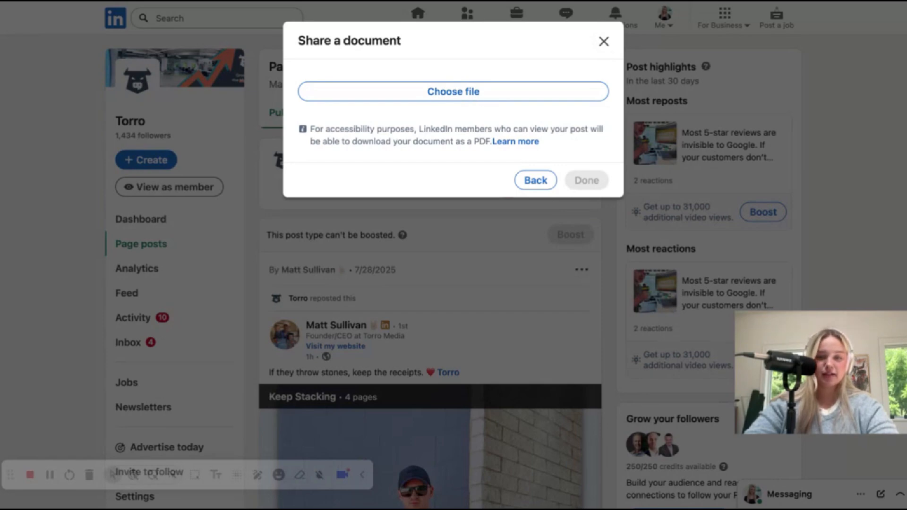
Upload the Take a Break PDF titled 'Take a Break - Torro Media' and confirm
click(454, 90)
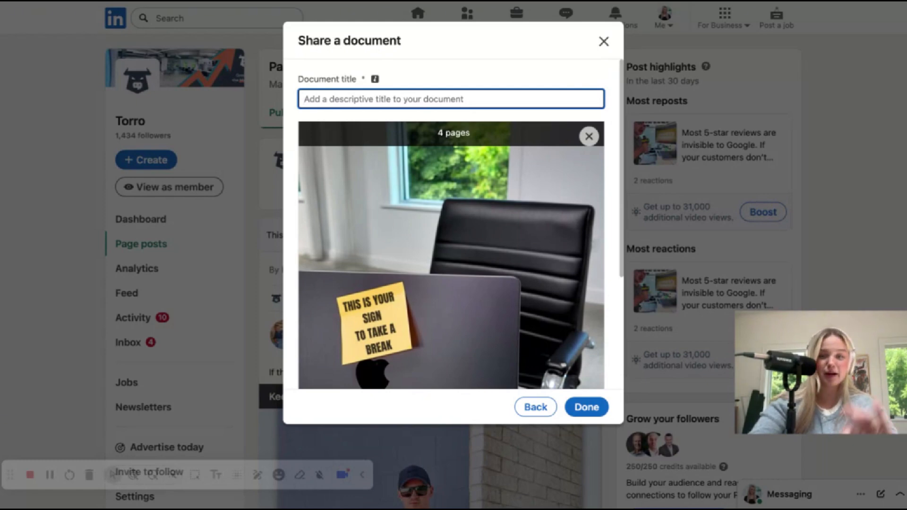
text(Ta)
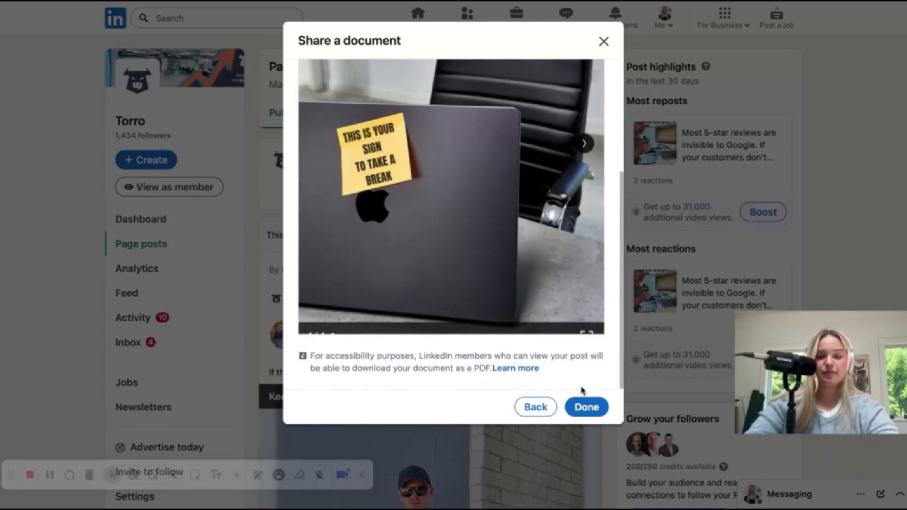
text(Take a Break)
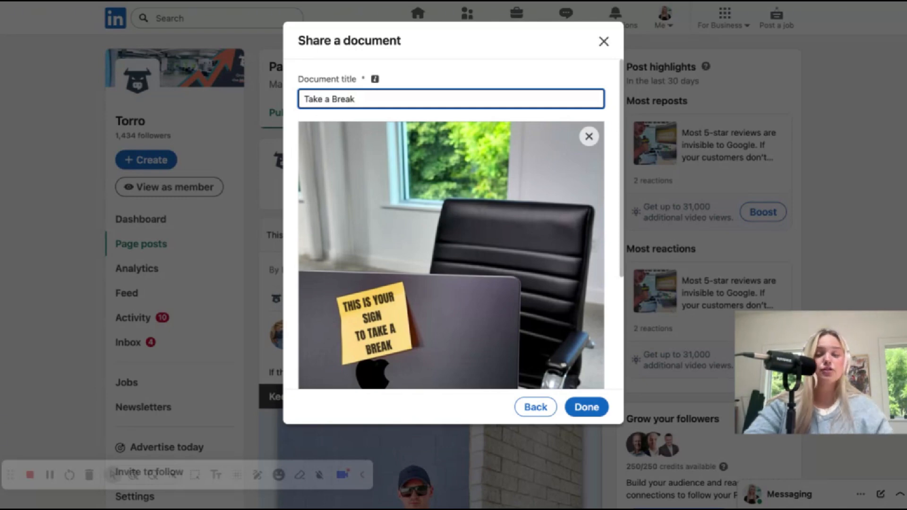
text(-)
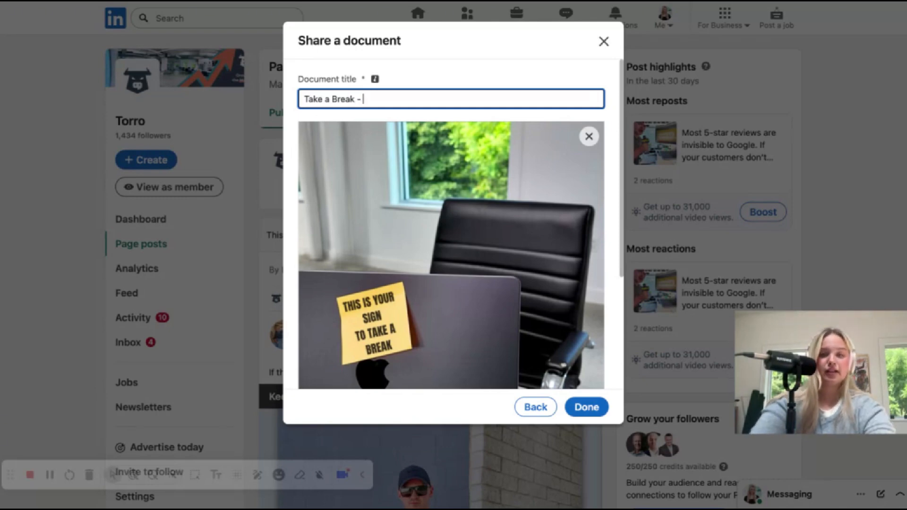
text(Torro Media)
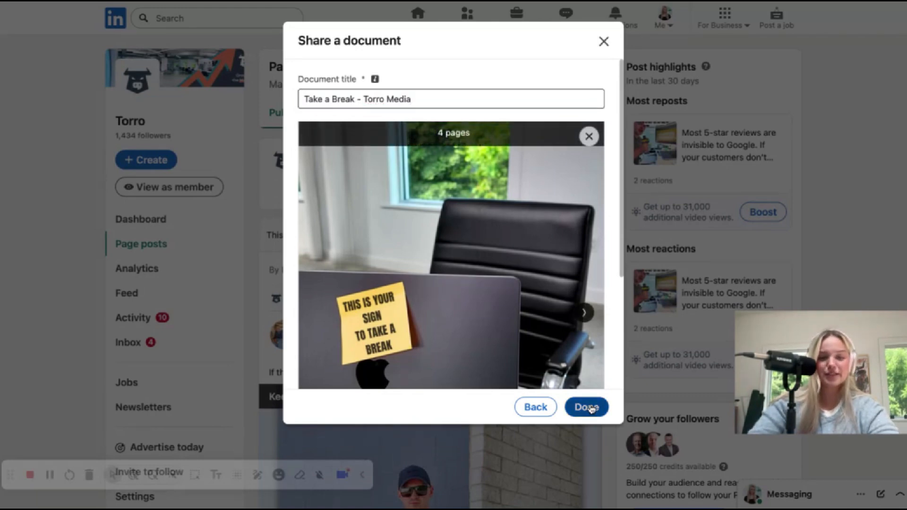
click(586, 406)
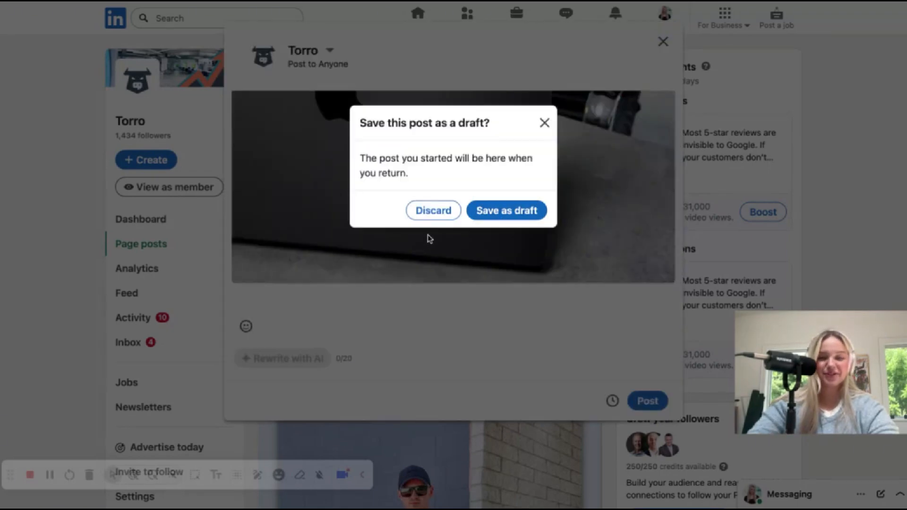
Scroll the page feed to the Take a Break post and advance its carousel
click(433, 209)
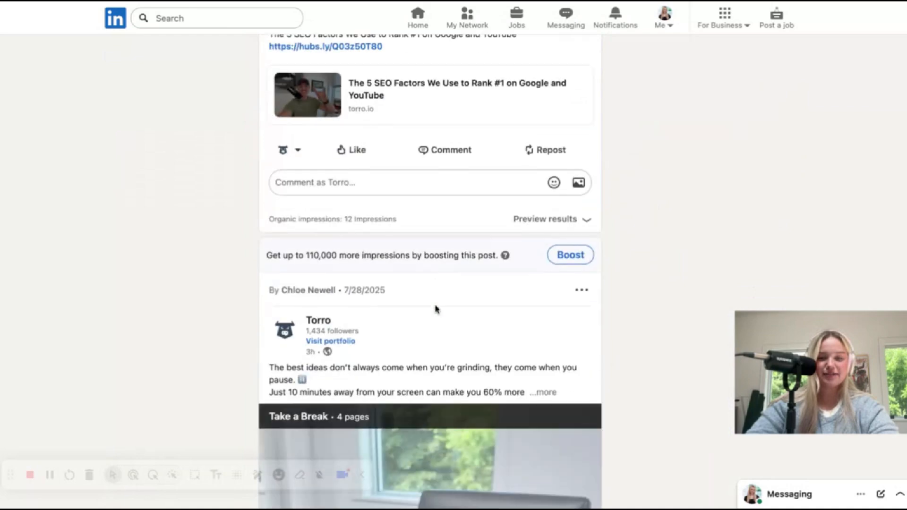
scroll(down, 3)
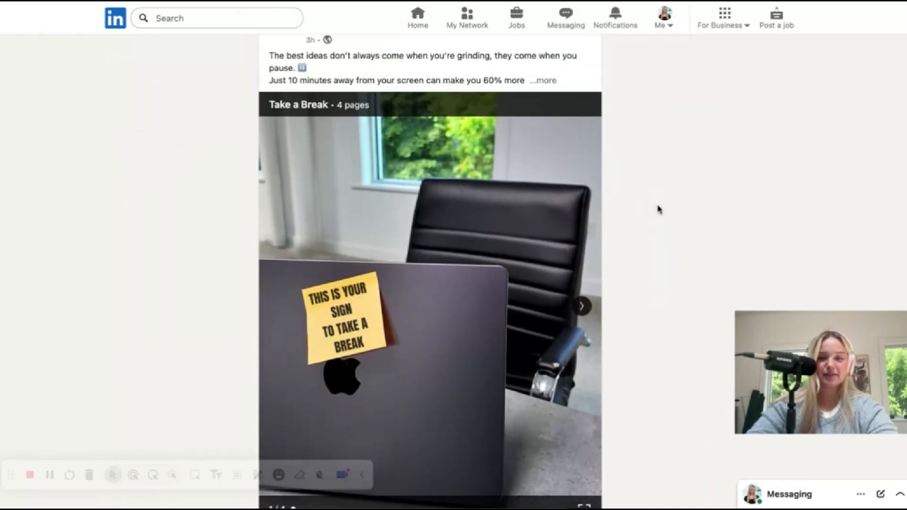
scroll(down, 3)
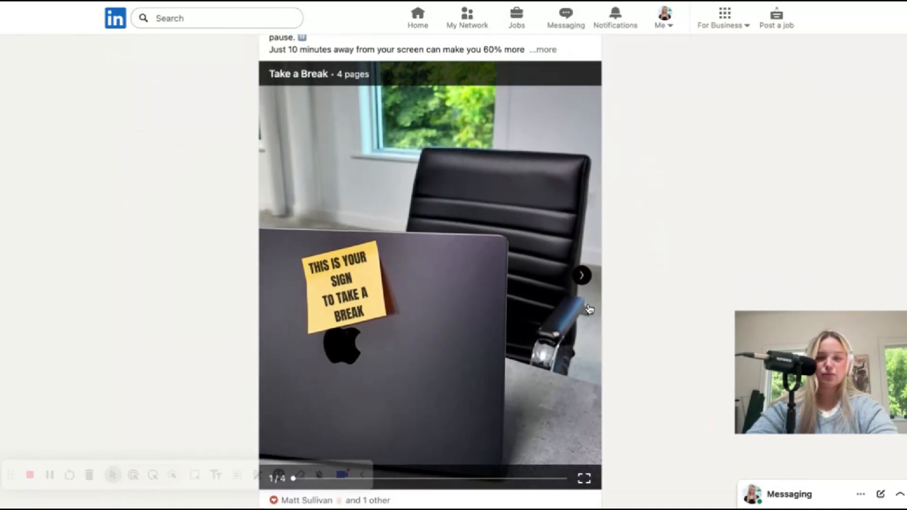
click(581, 275)
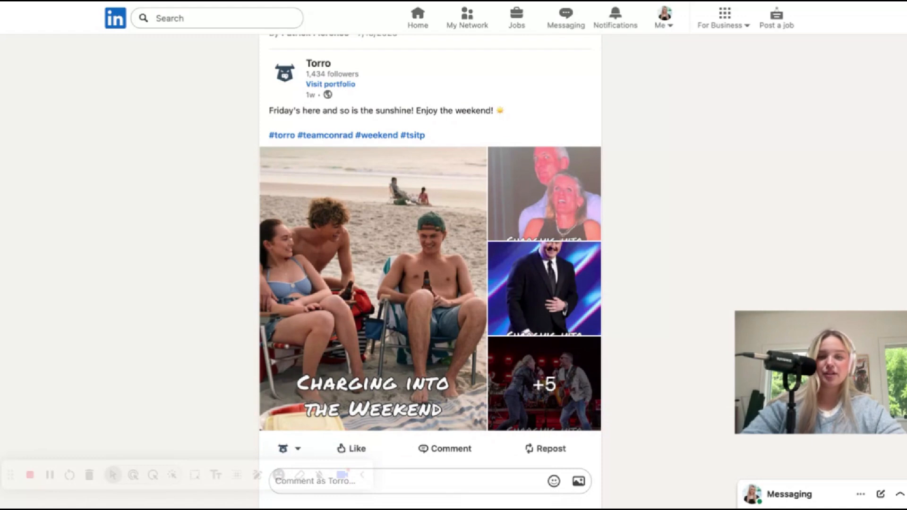
mouse_move(408, 250)
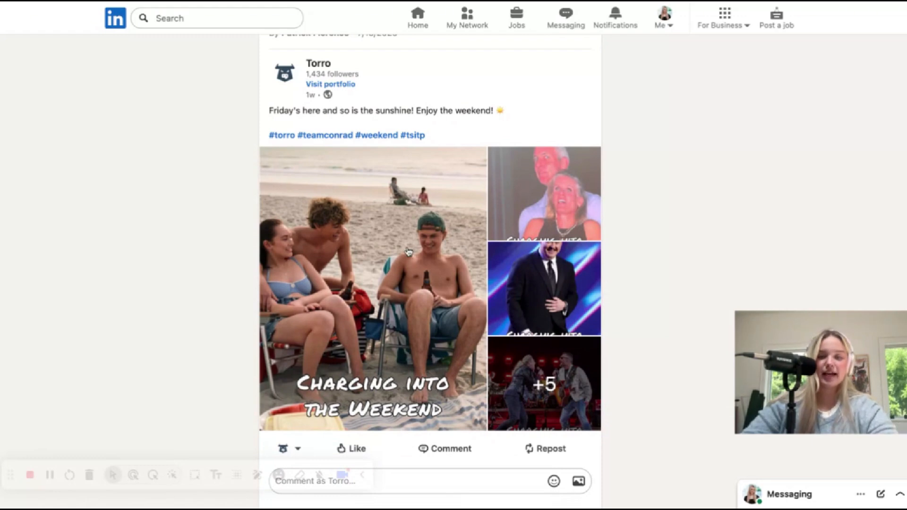
mouse_move(553, 345)
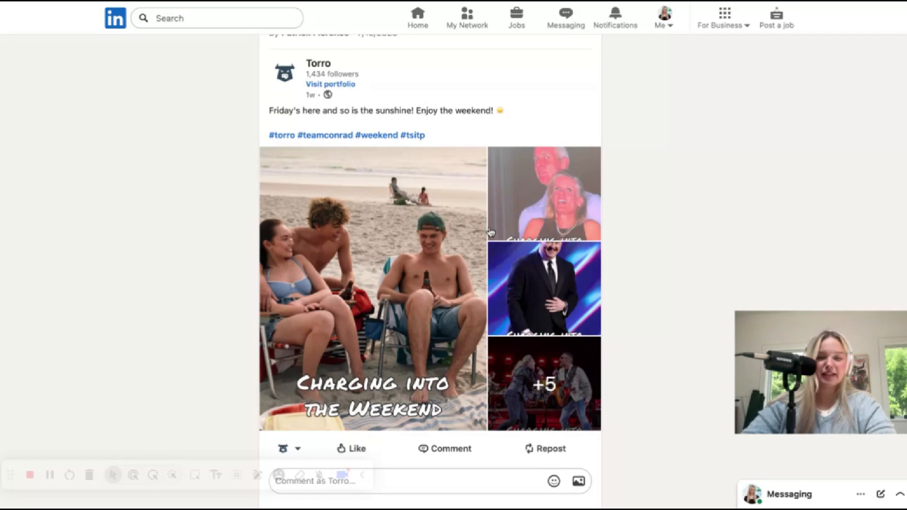
mouse_move(414, 266)
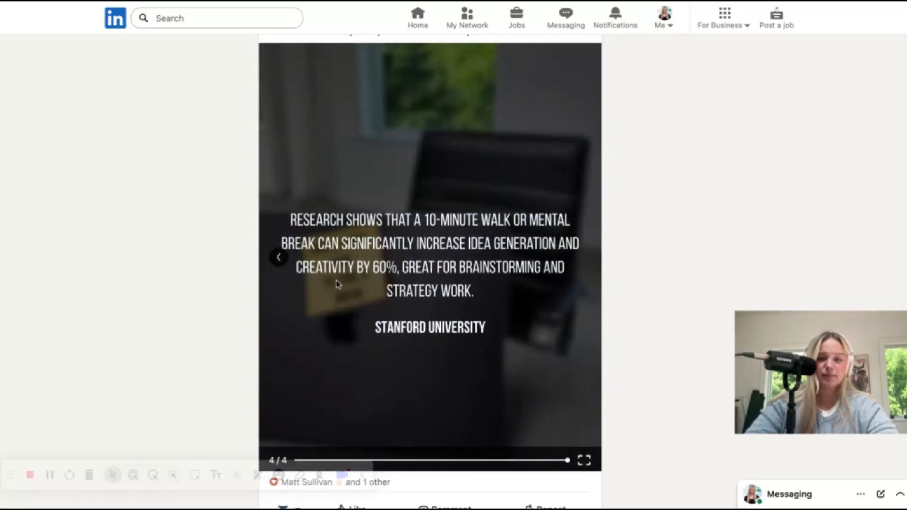
Step the Take a Break carousel back from page 4 to page 3
click(279, 257)
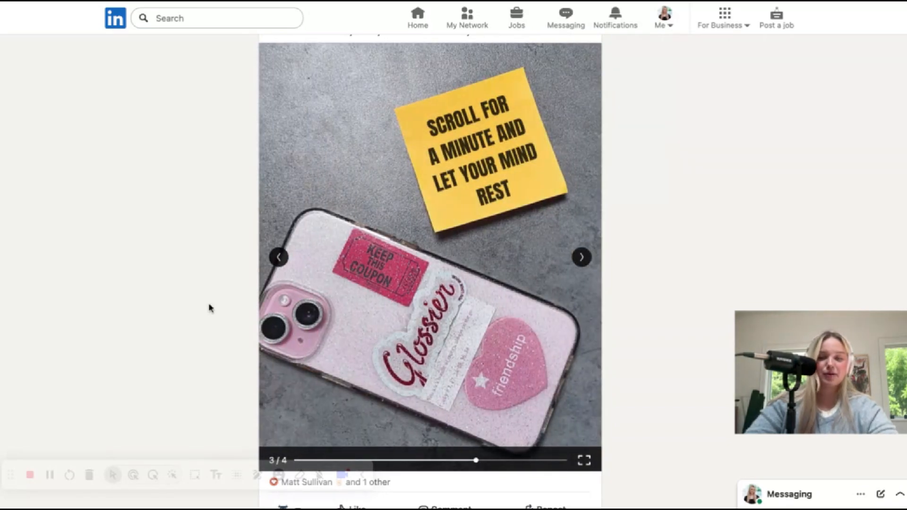